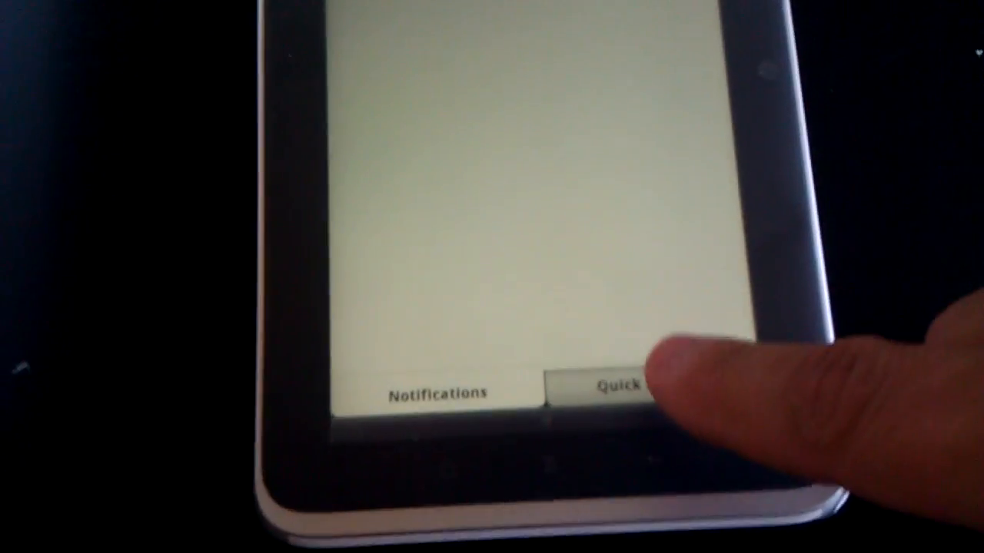
Switch the notification shade to Quick Settings, listing Bluetooth and the All Settings shortcut.
left_click(615, 385)
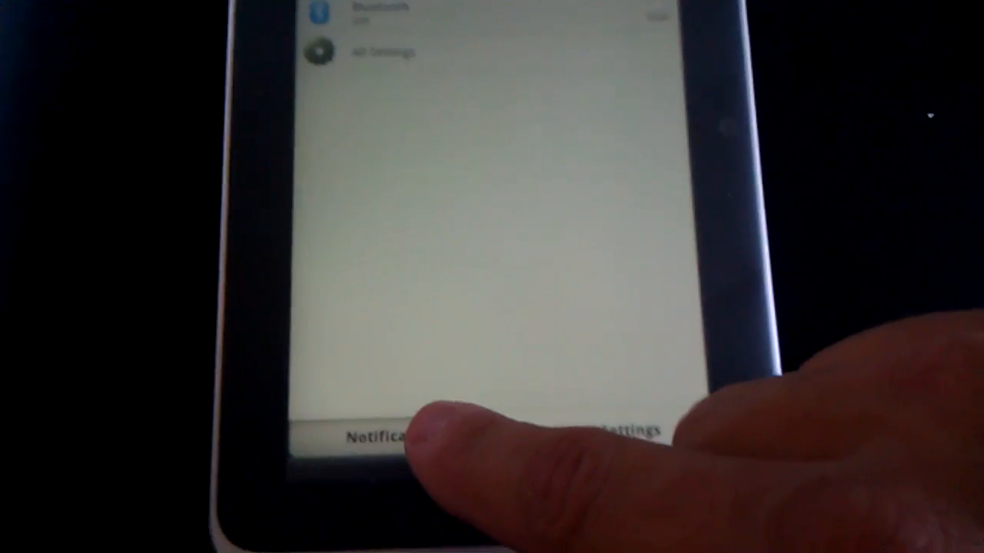